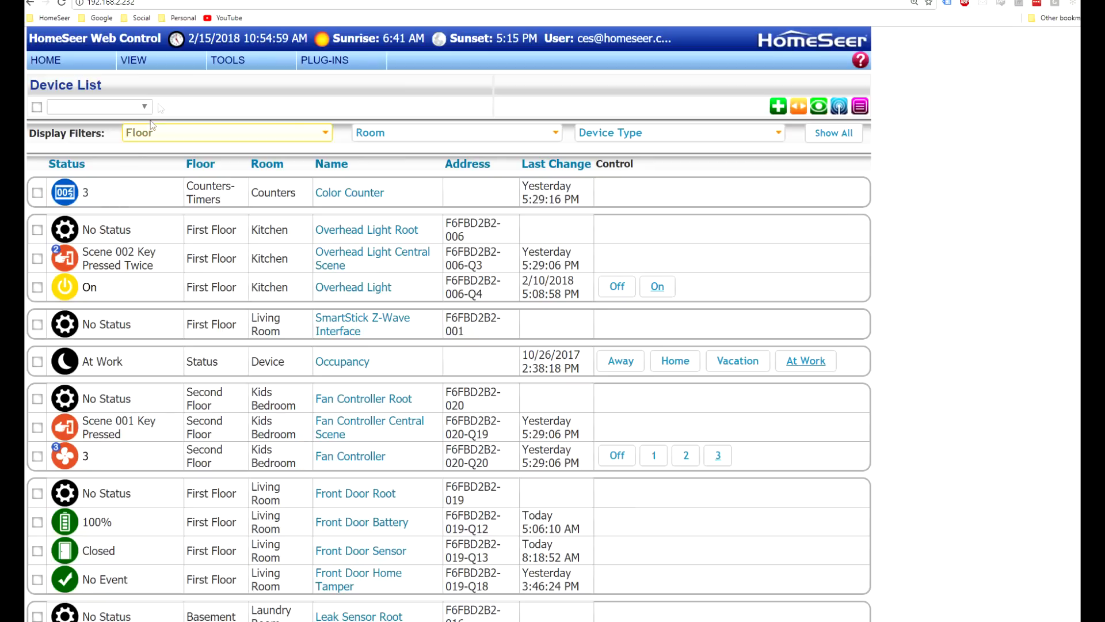
Step: Switch from the device list to the Events page via the VIEW menu
{"action": "left_click", "coordinate": [133, 60]}
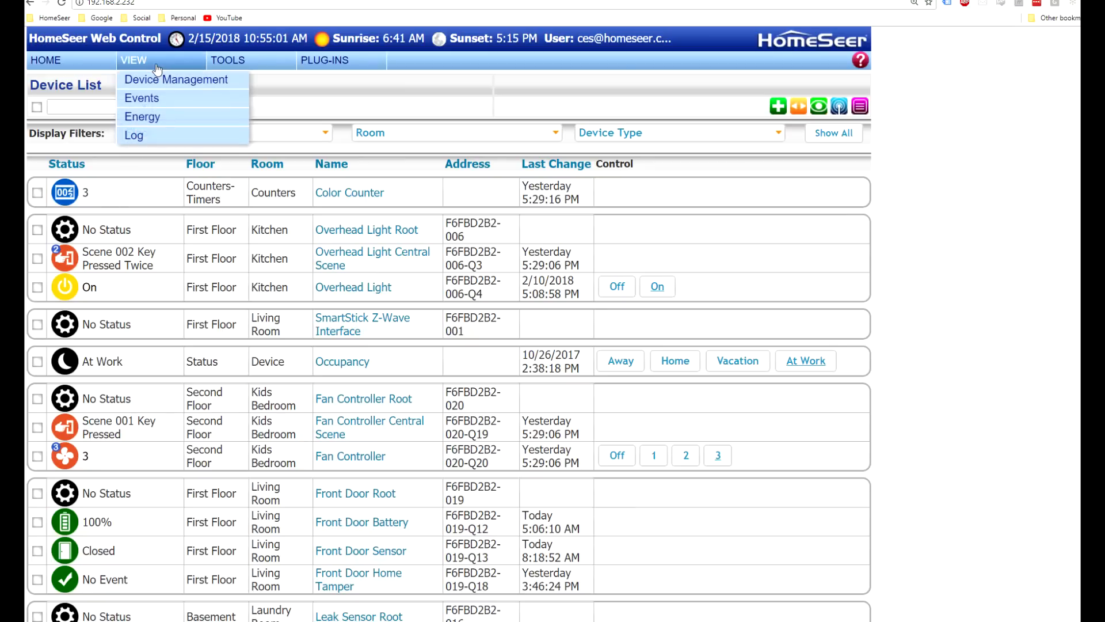
{"action": "mouse_move", "coordinate": [142, 98]}
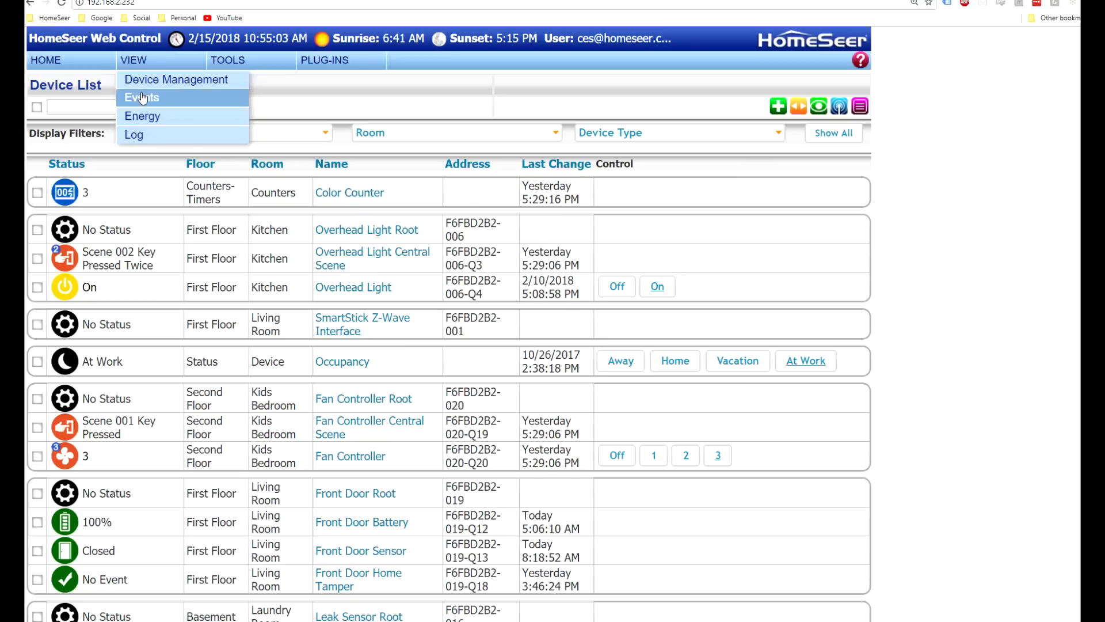
{"action": "left_click", "coordinate": [141, 97]}
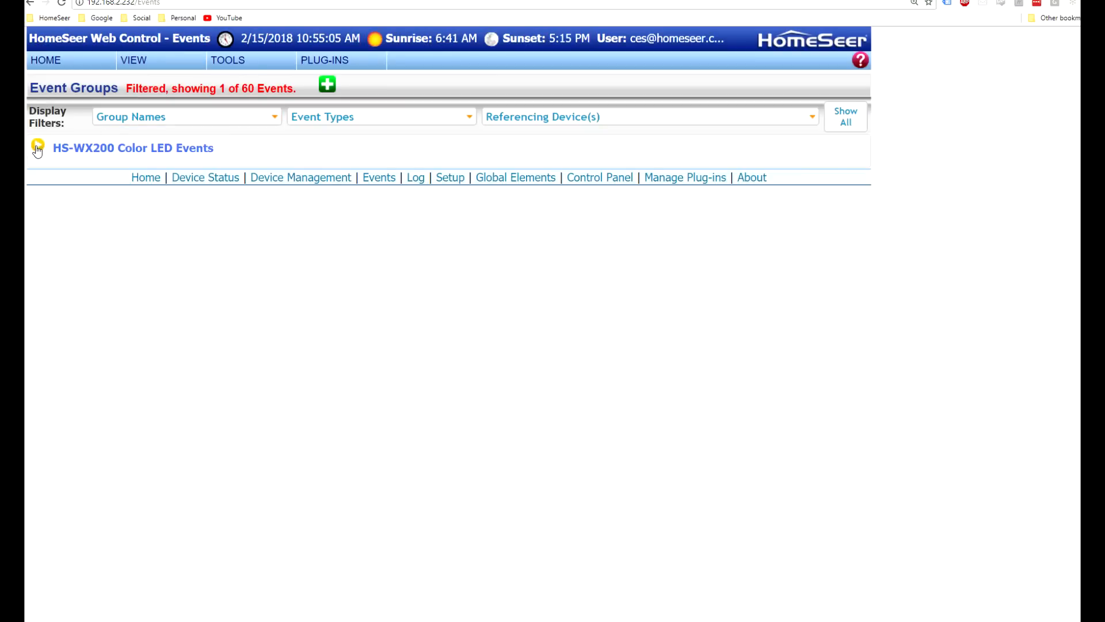
Step: Create an event named 'Change All Devices to Magenta' in HS-WX200 Color LED Events
{"action": "left_click", "coordinate": [37, 150]}
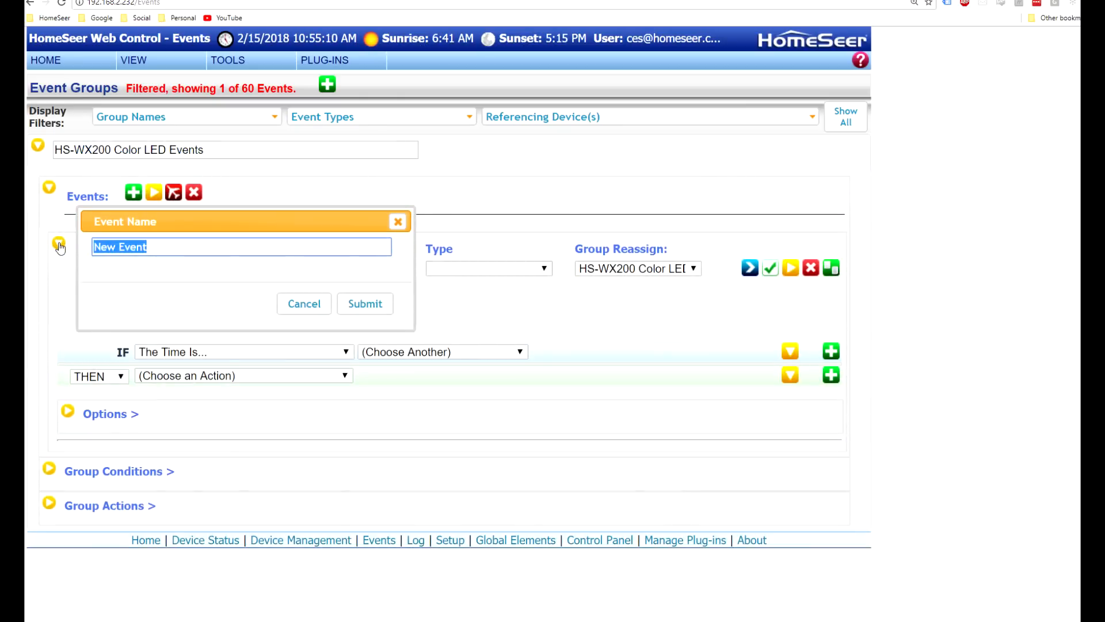
{"action": "type", "text": "Change"}
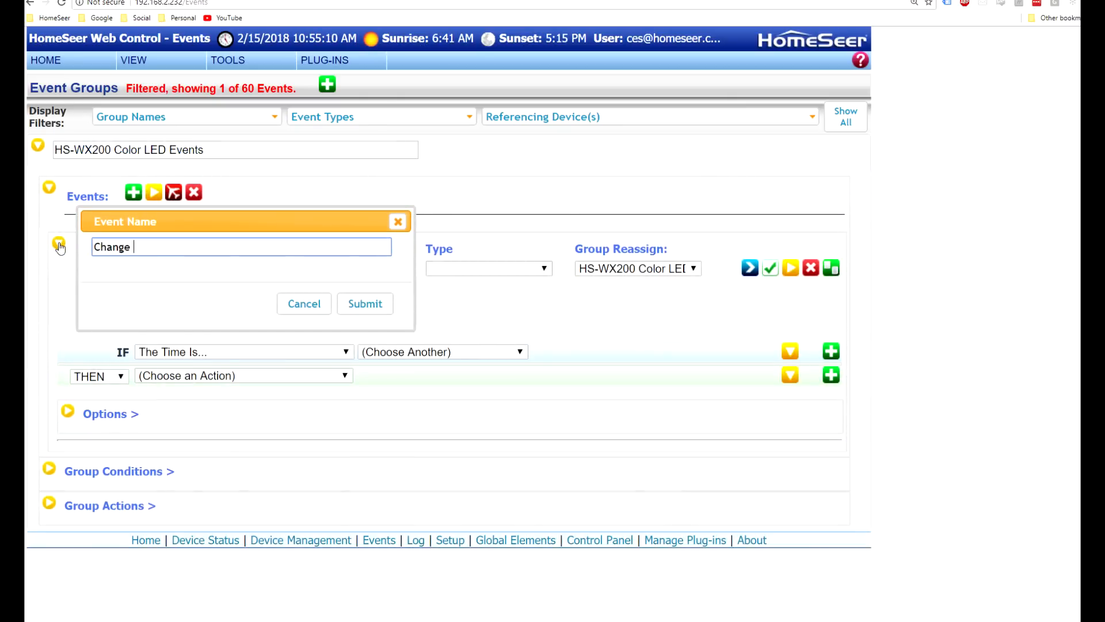
{"action": "type", "text": "All De"}
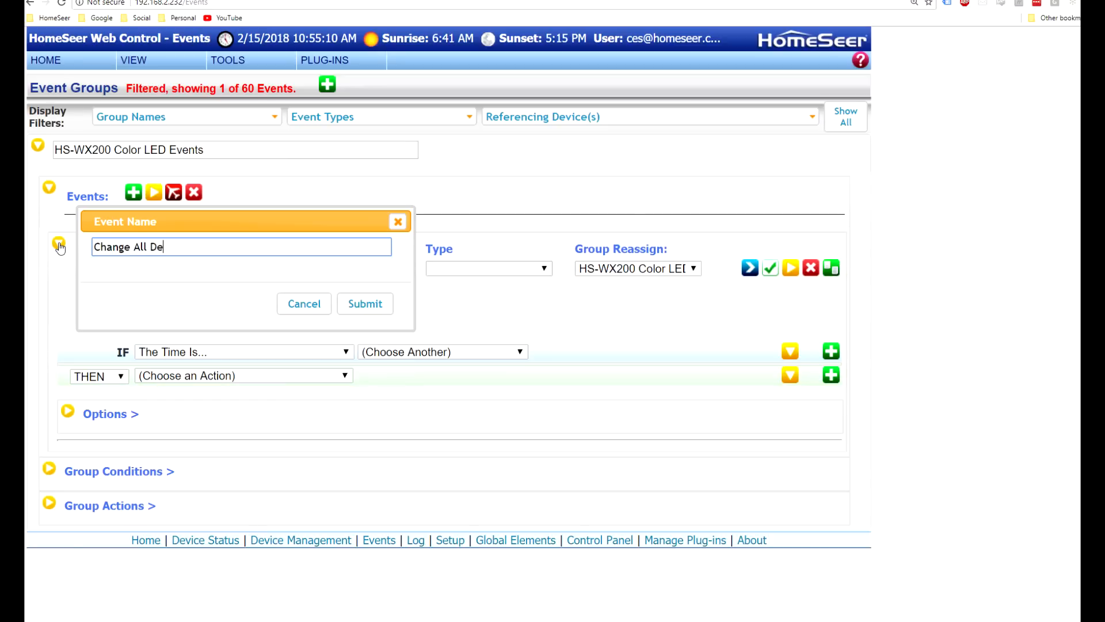
{"action": "type", "text": "vices to Ma"}
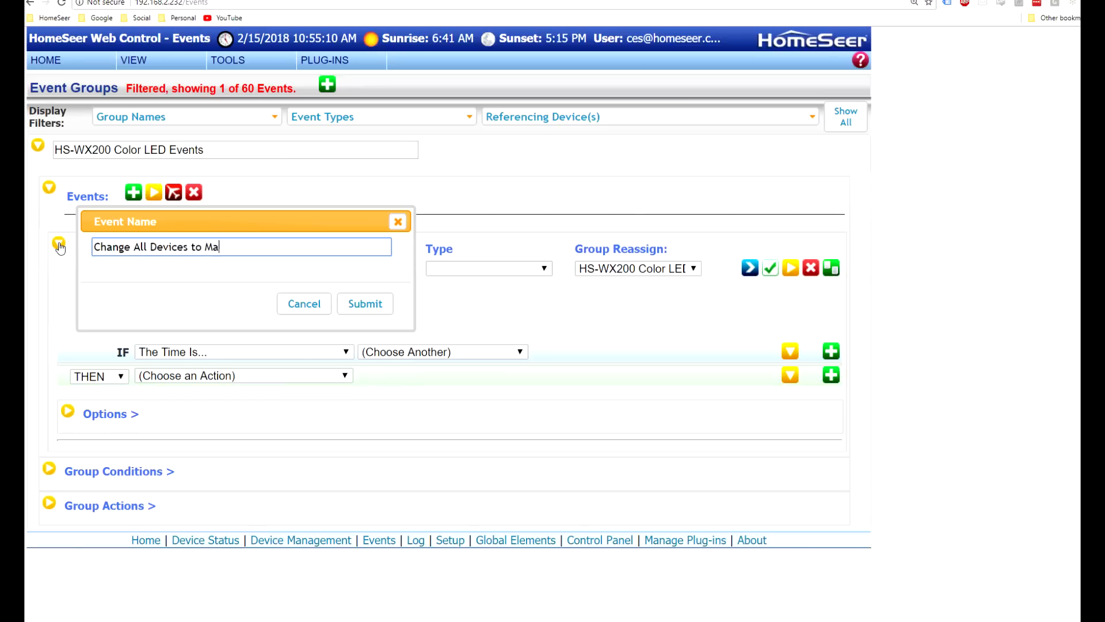
{"action": "type", "text": "genta"}
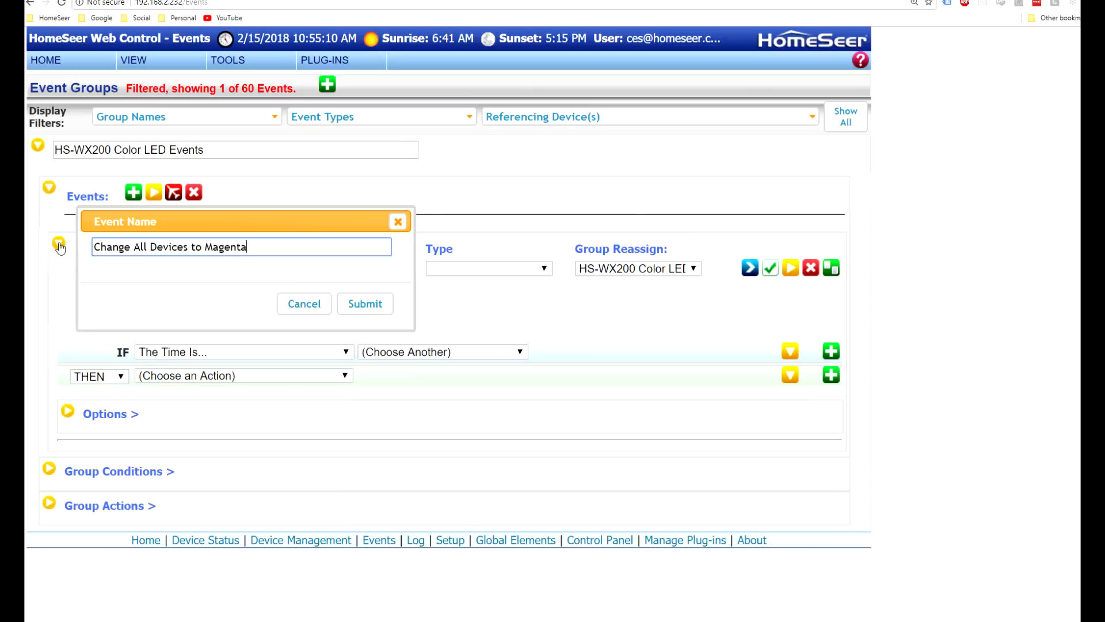
{"action": "left_click", "coordinate": [365, 304]}
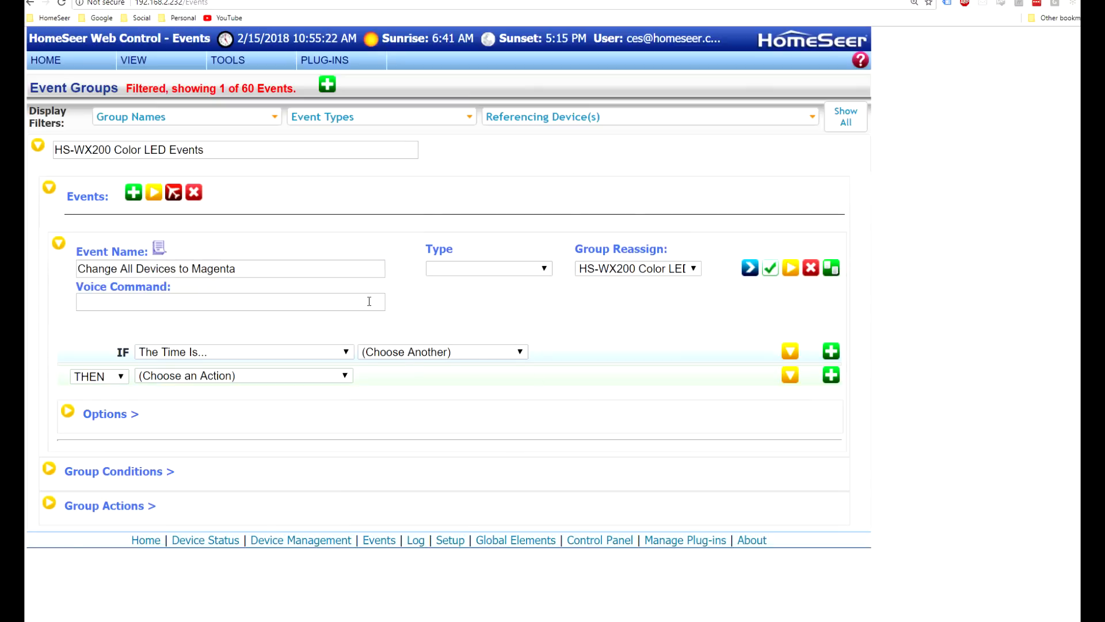
{"action": "mouse_move", "coordinate": [373, 325]}
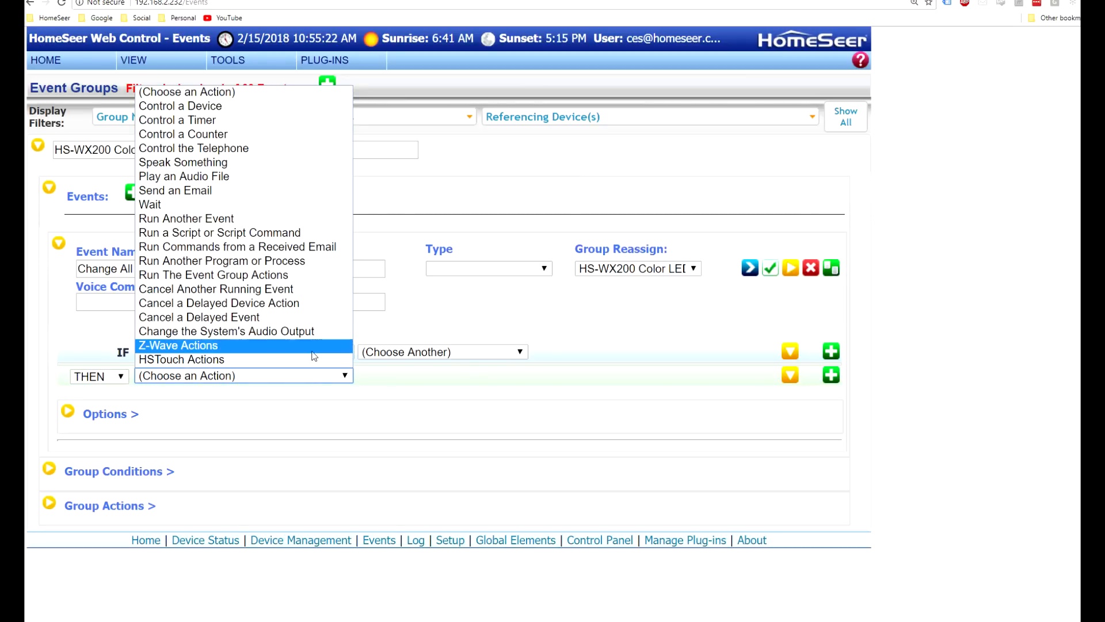
Step: Add a Z-Wave HS-WX200 LED action setting Normal Mode LED Color to Magenta
{"action": "left_click", "coordinate": [178, 345]}
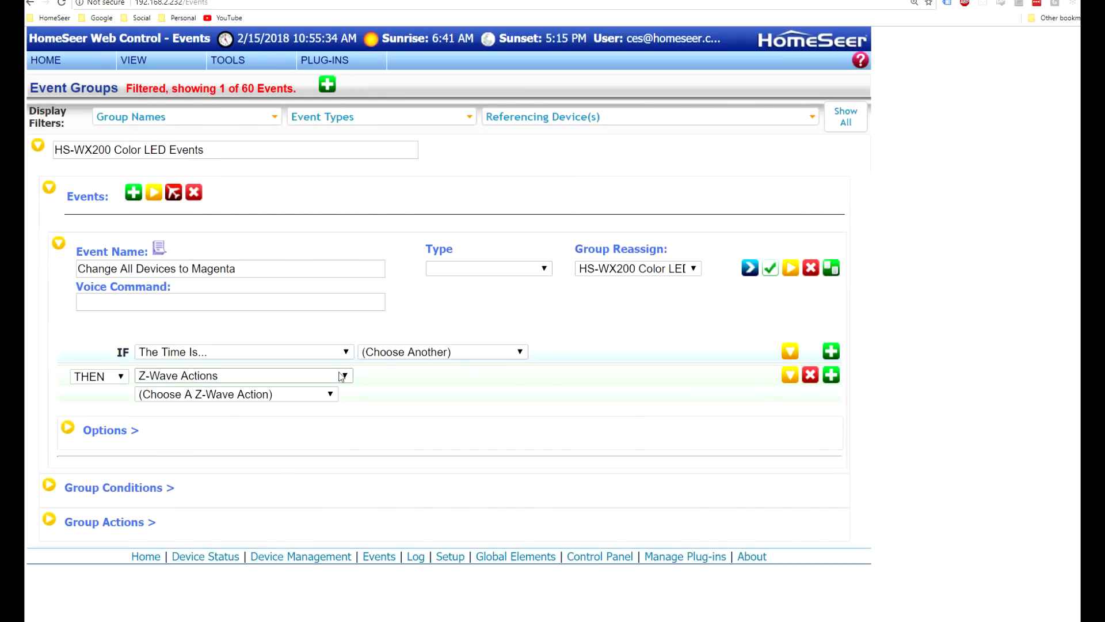
{"action": "mouse_move", "coordinate": [317, 396]}
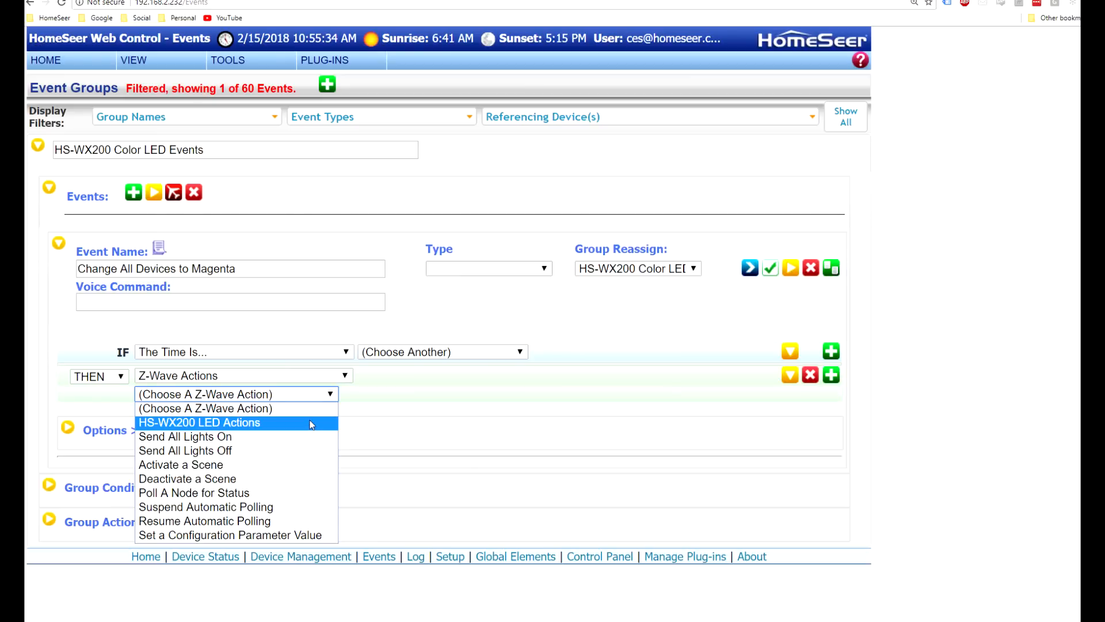
{"action": "left_click", "coordinate": [199, 422]}
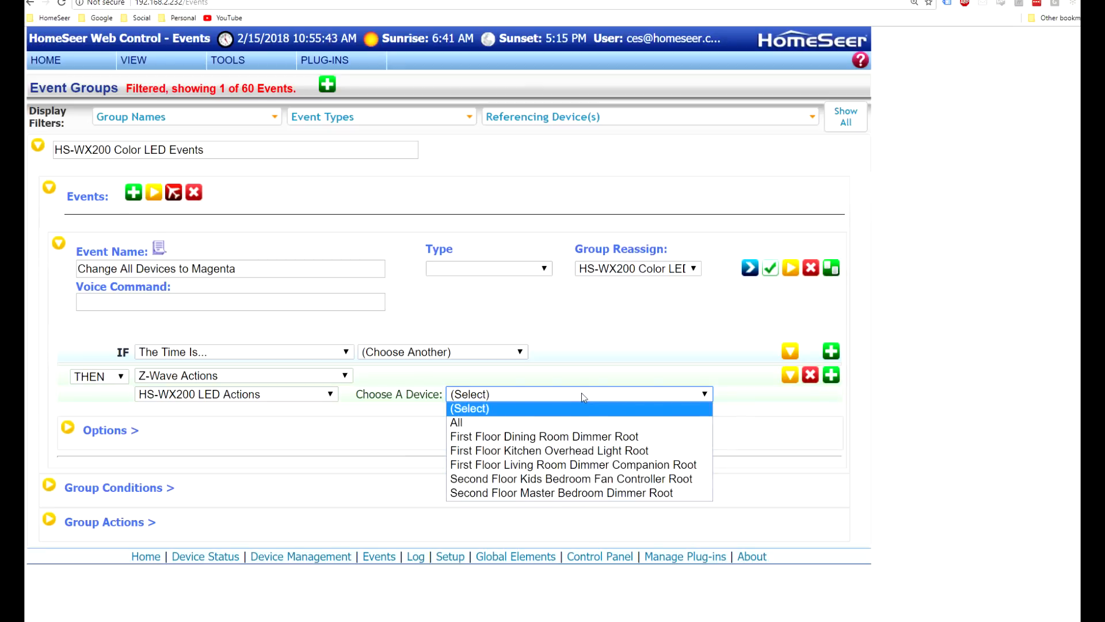
{"action": "mouse_move", "coordinate": [577, 422]}
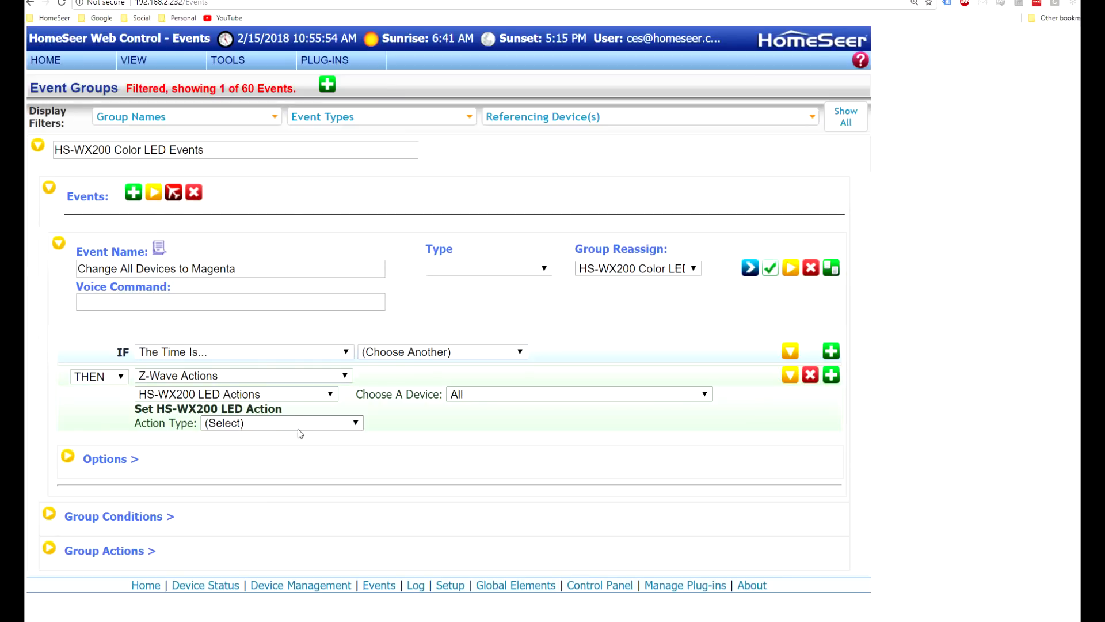
{"action": "left_click", "coordinate": [282, 423]}
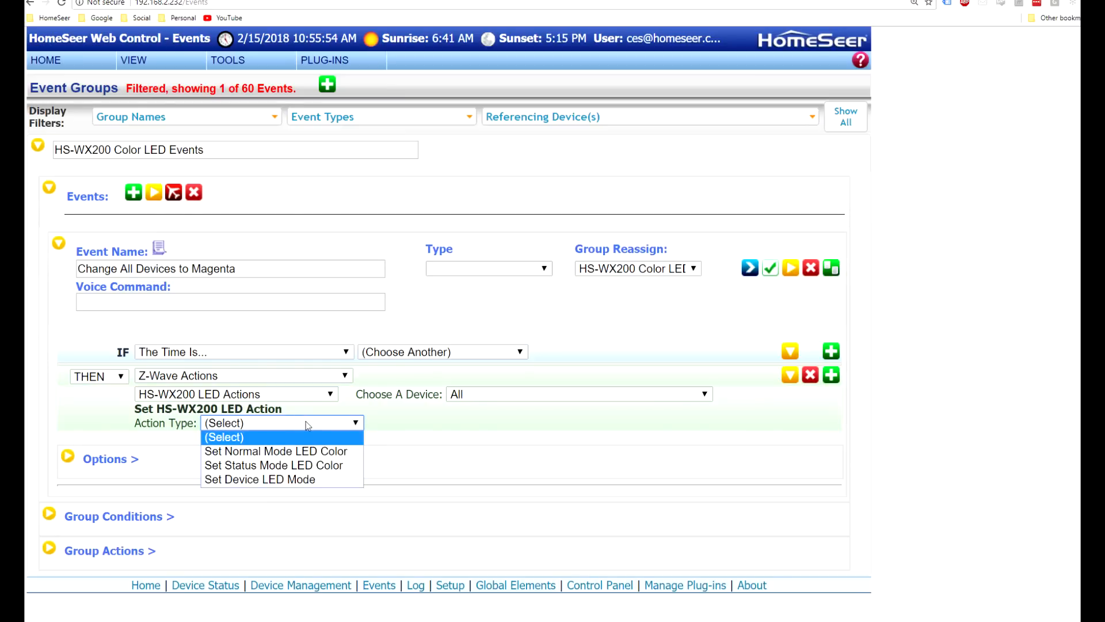
{"action": "mouse_move", "coordinate": [276, 451]}
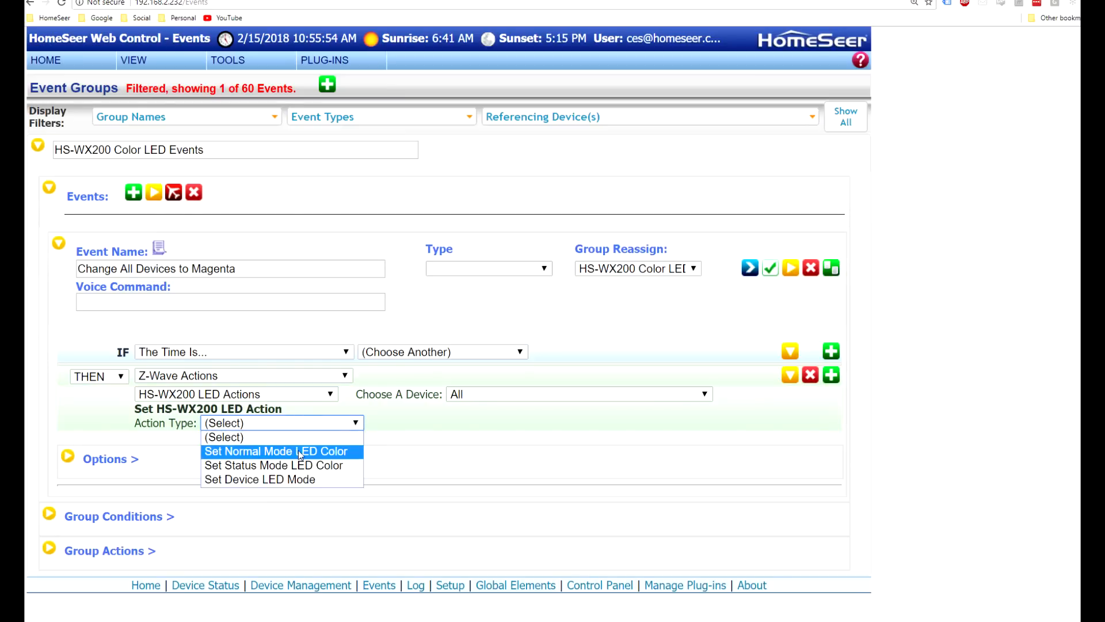
{"action": "mouse_move", "coordinate": [344, 455]}
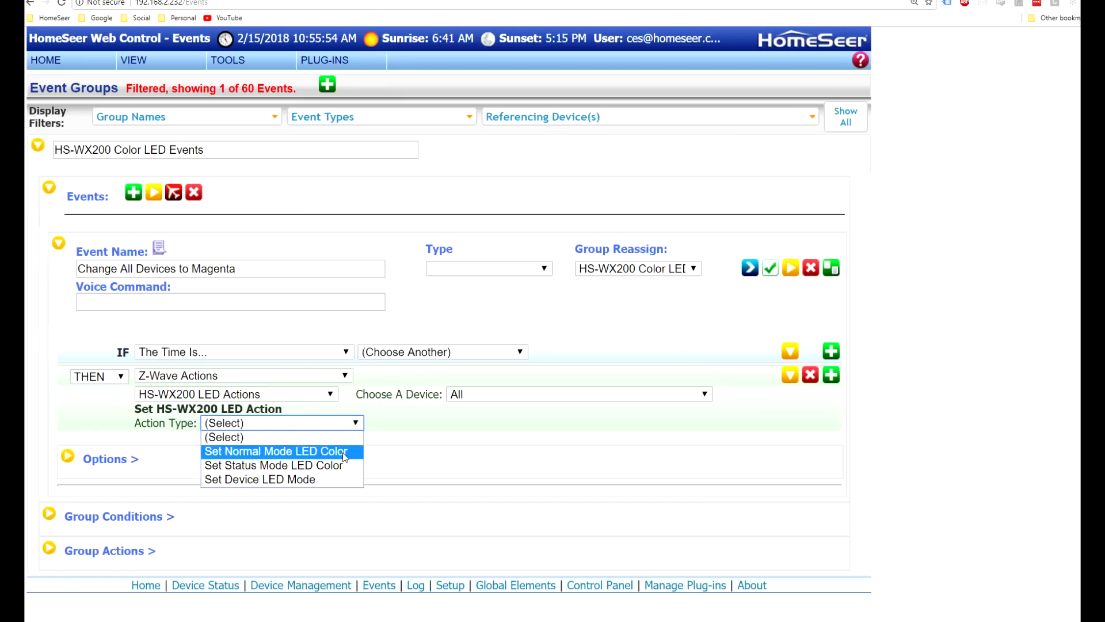
{"action": "left_click", "coordinate": [276, 451]}
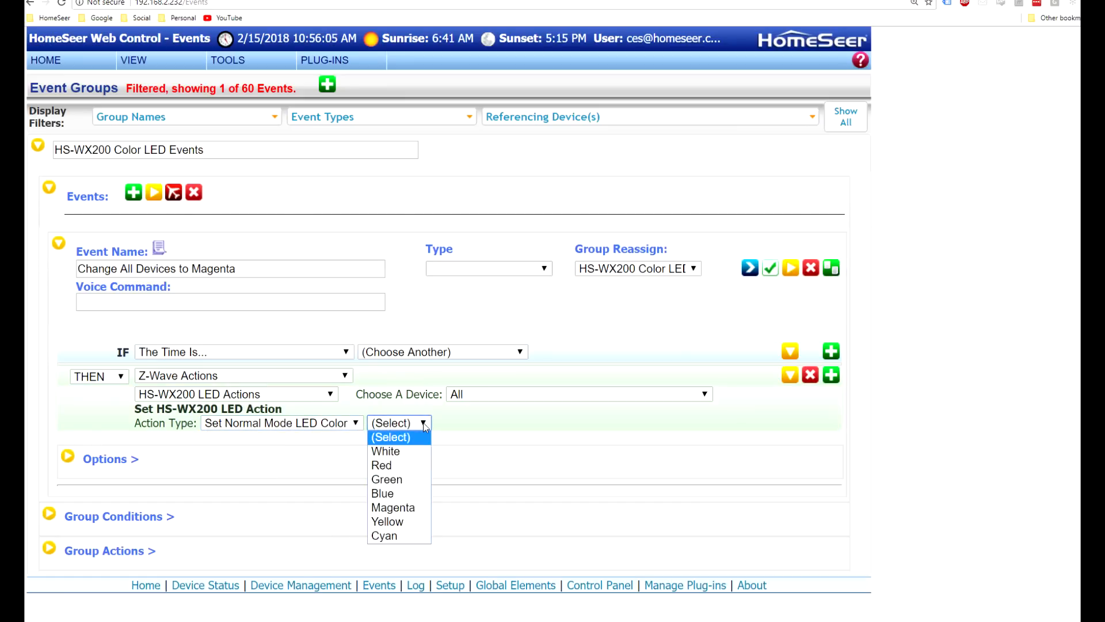
{"action": "left_click", "coordinate": [393, 508]}
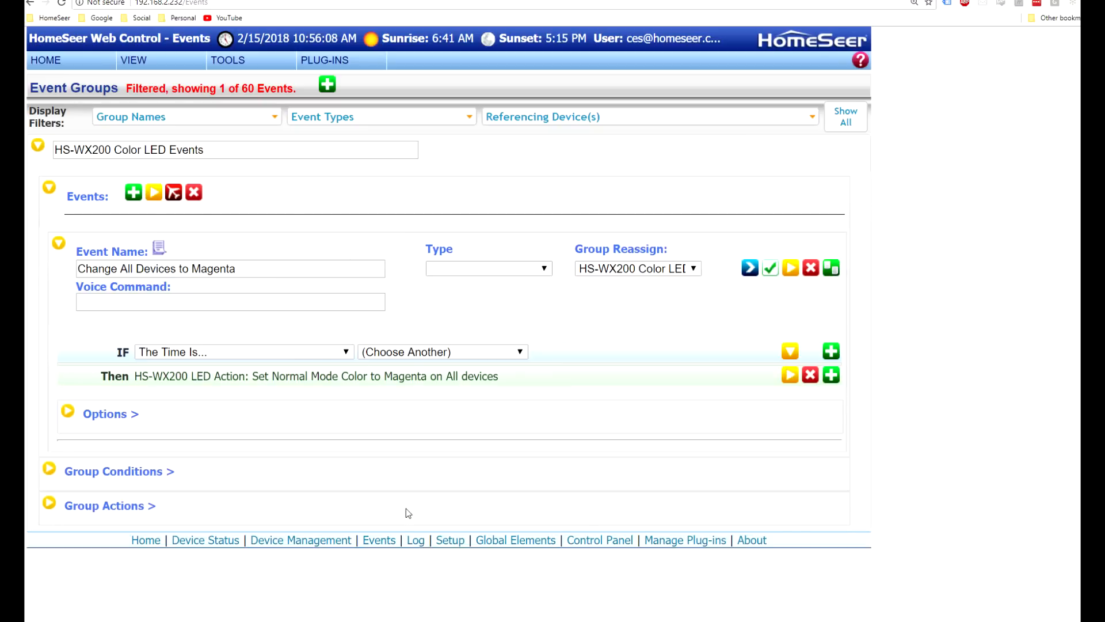
{"action": "mouse_move", "coordinate": [748, 268]}
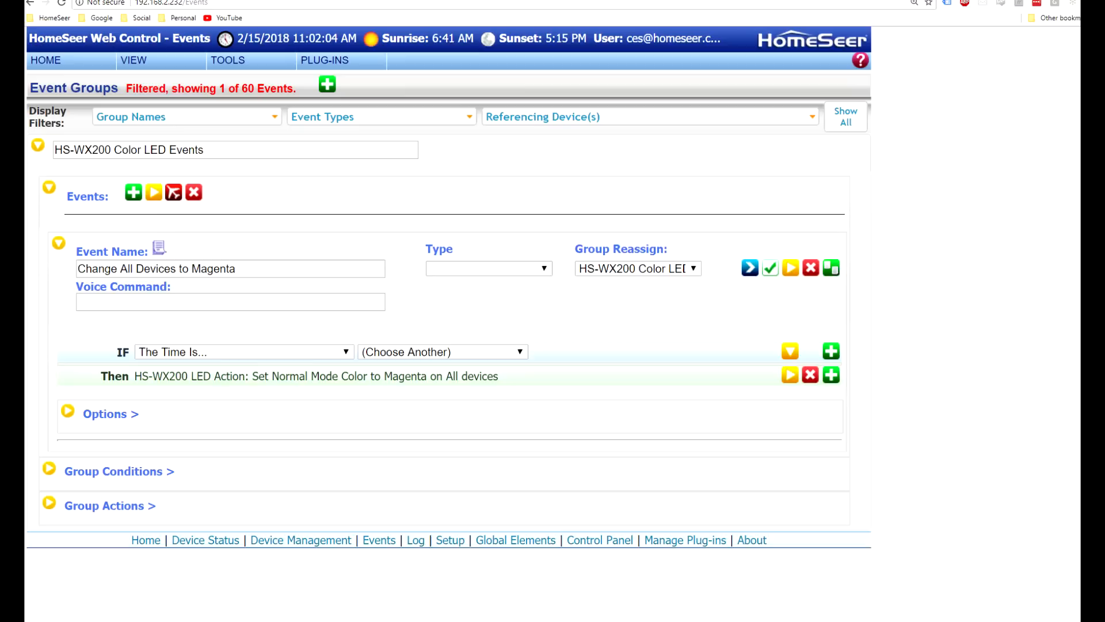
{"action": "mouse_move", "coordinate": [709, 399]}
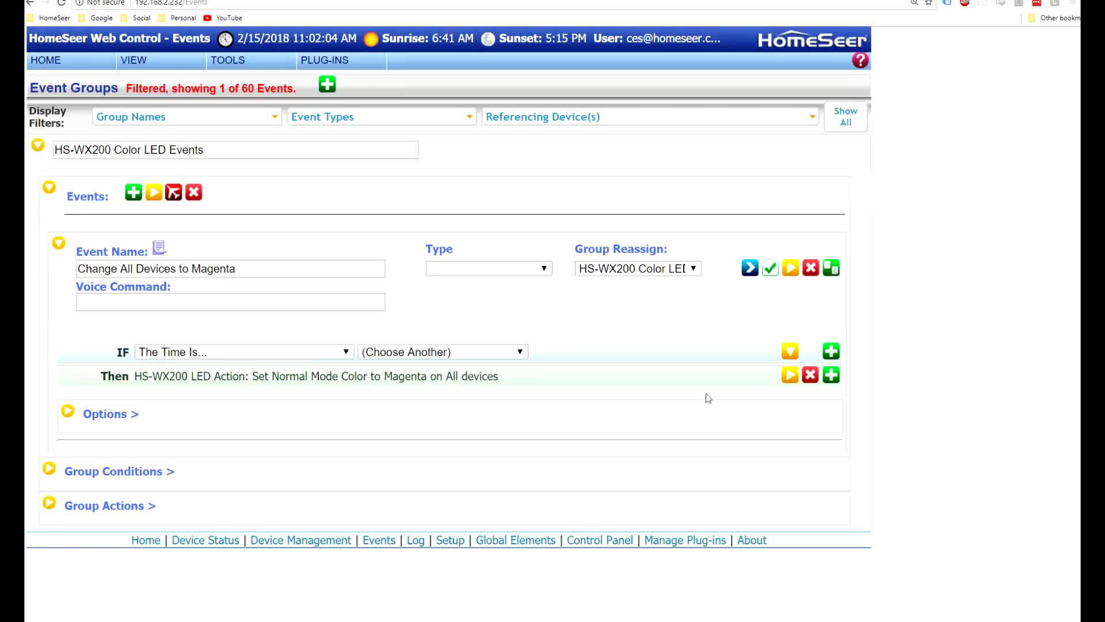
{"action": "mouse_move", "coordinate": [790, 374]}
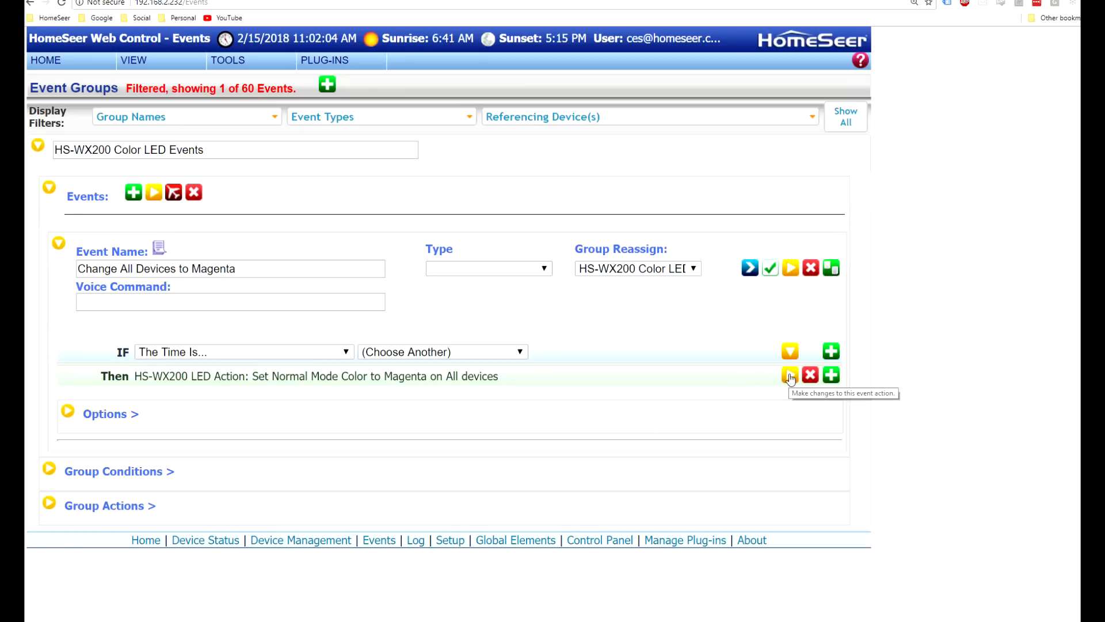
Step: Retarget the LED action to Second Floor Master Bedroom Dimmer Root
{"action": "left_click", "coordinate": [789, 375]}
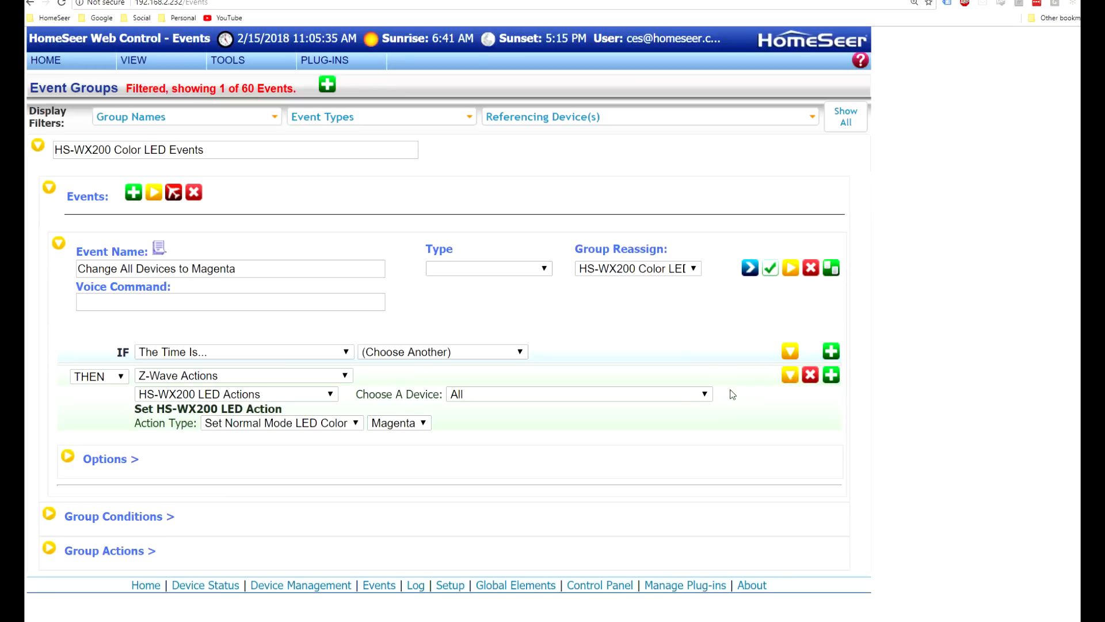
{"action": "mouse_move", "coordinate": [540, 430]}
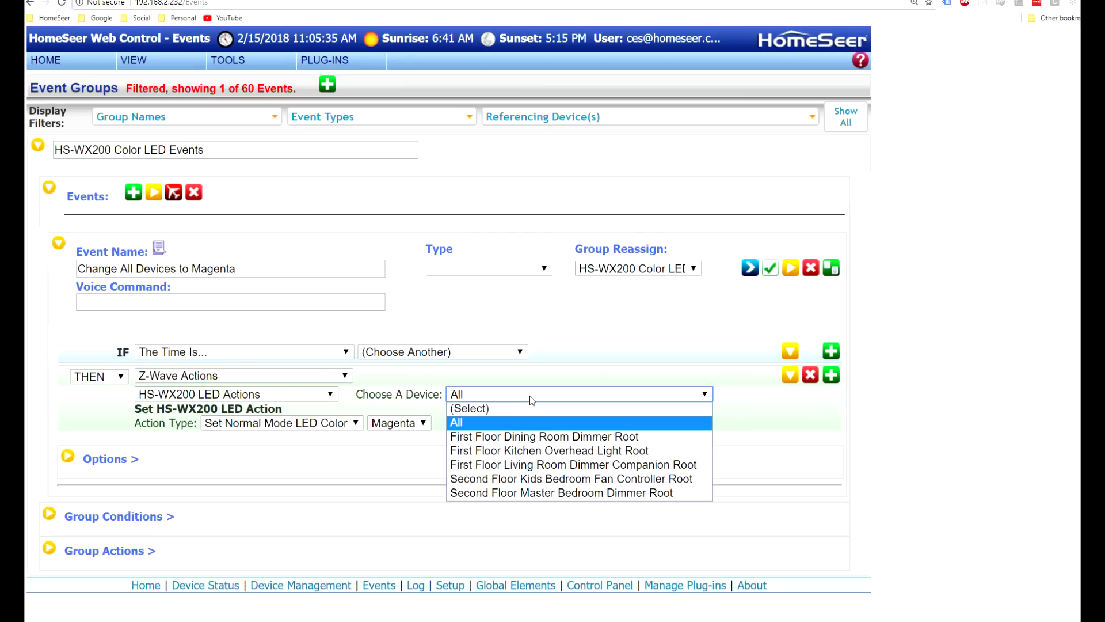
{"action": "mouse_move", "coordinate": [585, 492]}
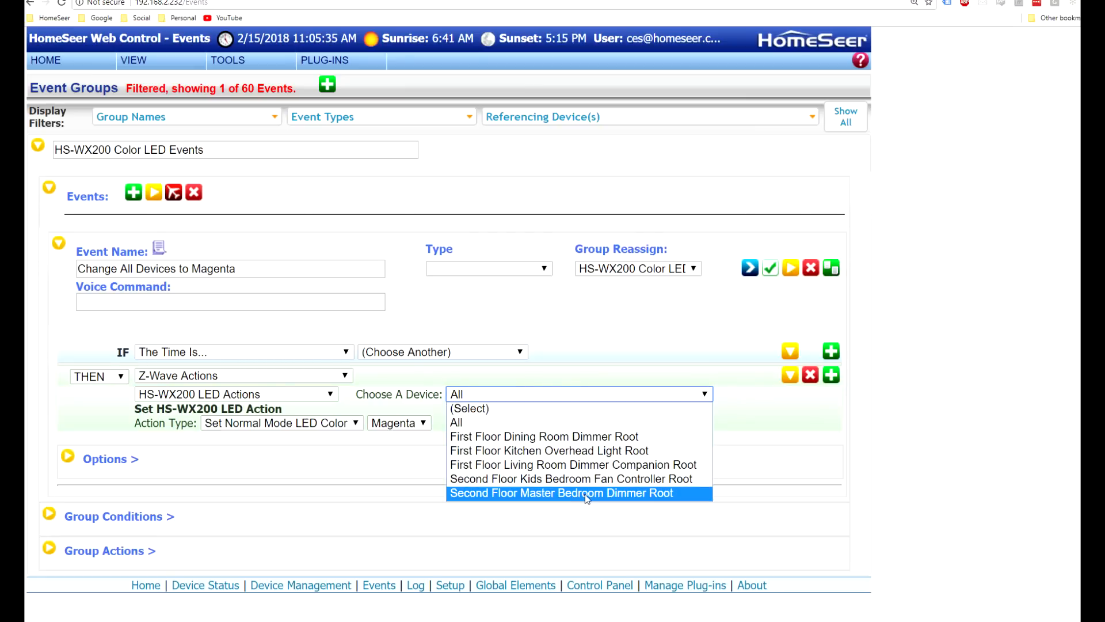
{"action": "left_click", "coordinate": [563, 493]}
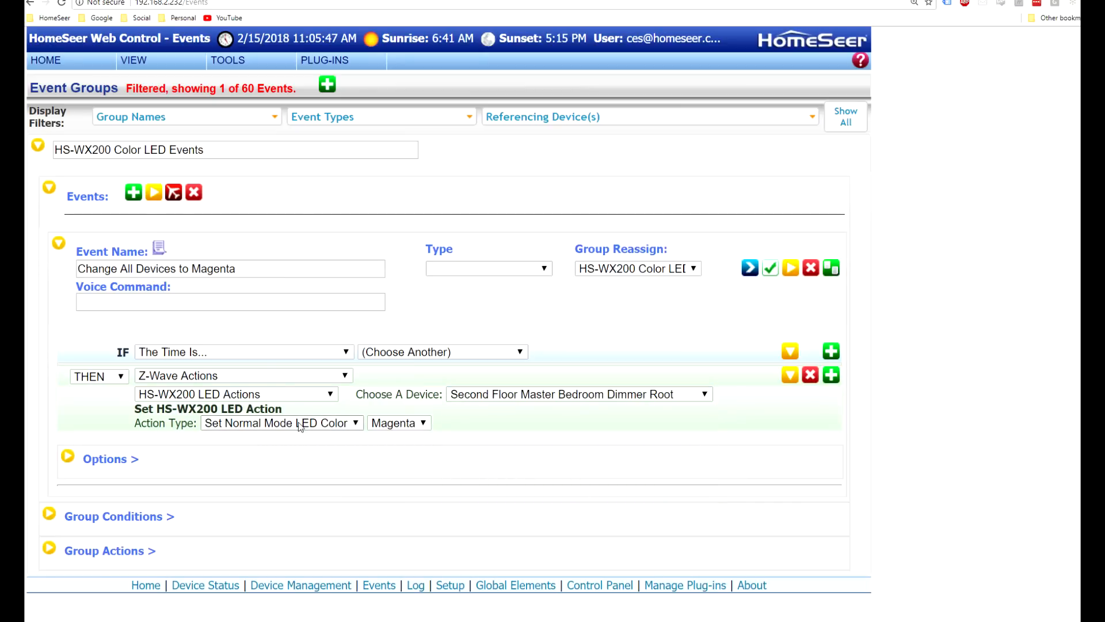
{"action": "left_click", "coordinate": [280, 422]}
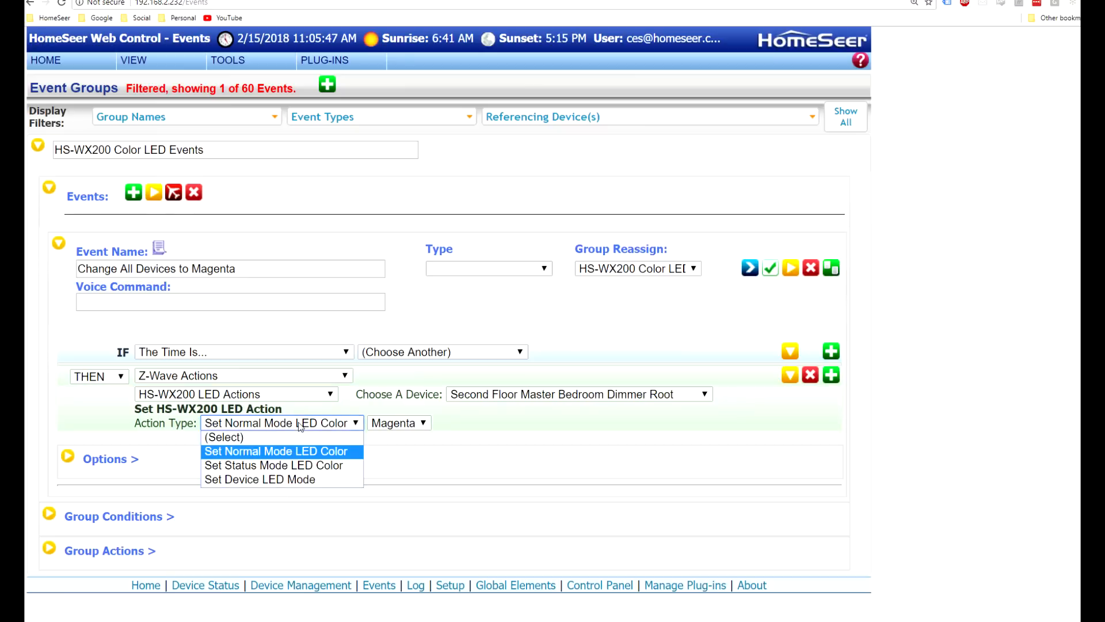
{"action": "mouse_move", "coordinate": [308, 466]}
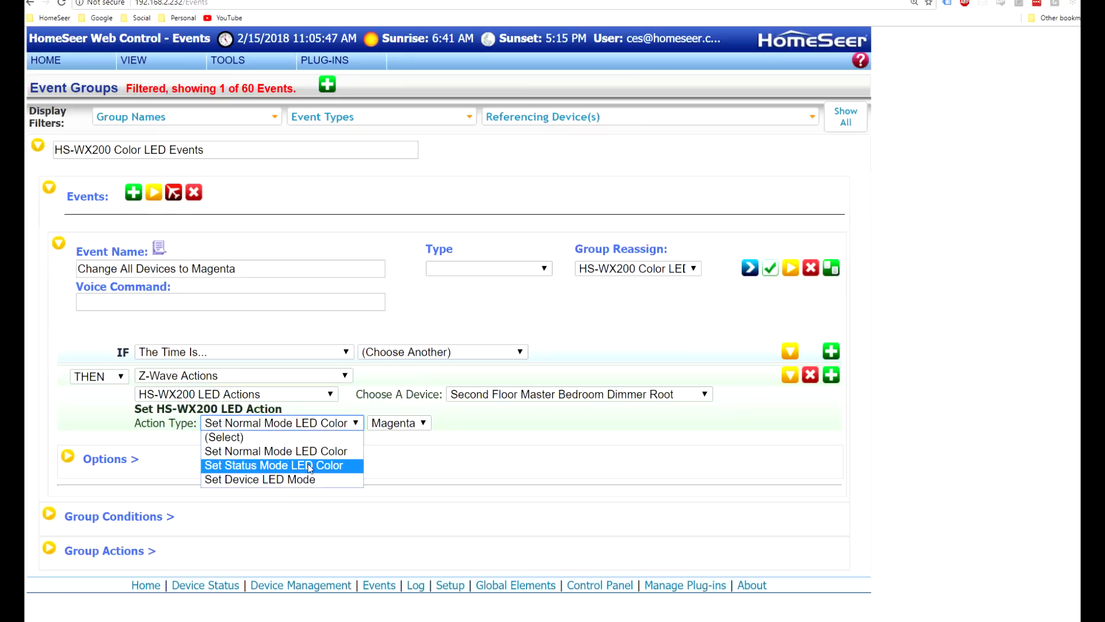
{"action": "mouse_move", "coordinate": [336, 469]}
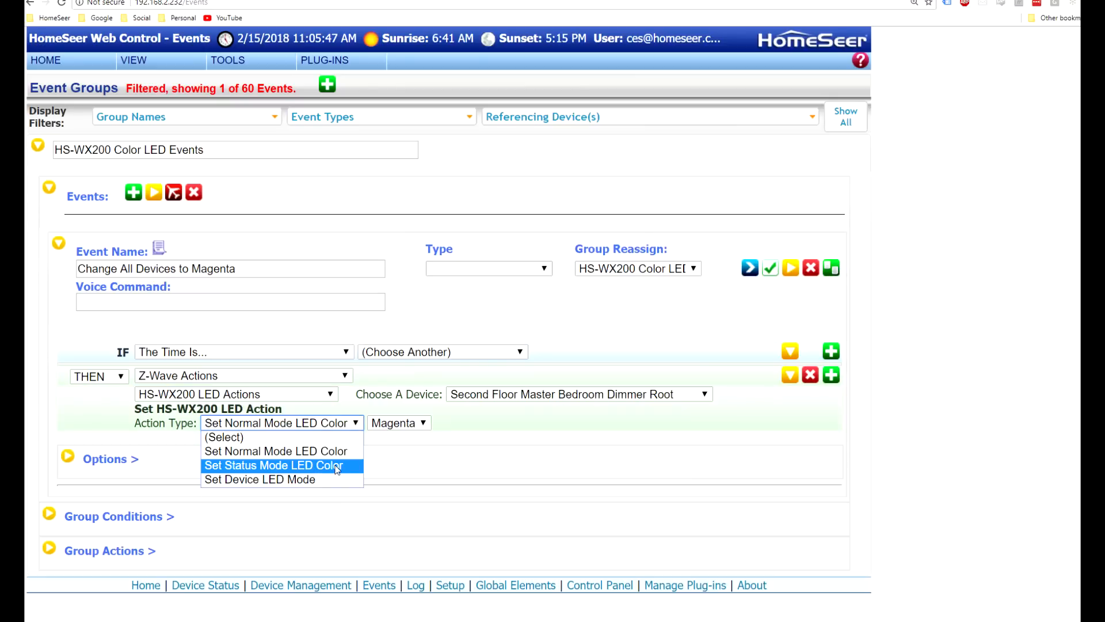
Step: Switch the action type to Set Status Mode LED Color on LED number 3
{"action": "left_click", "coordinate": [273, 465]}
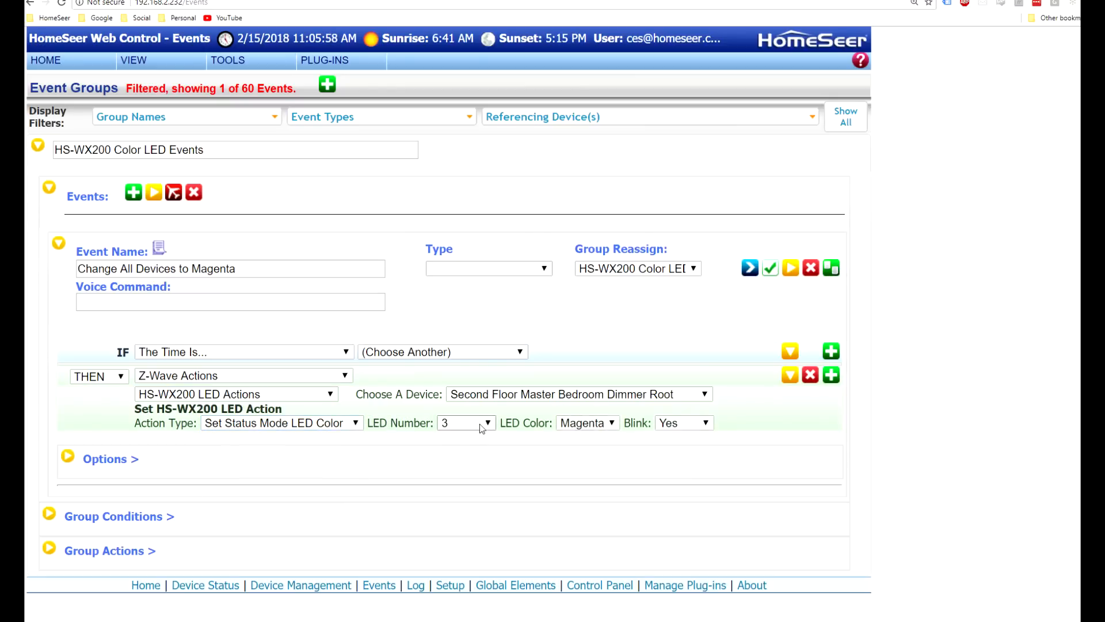
{"action": "left_click", "coordinate": [465, 422]}
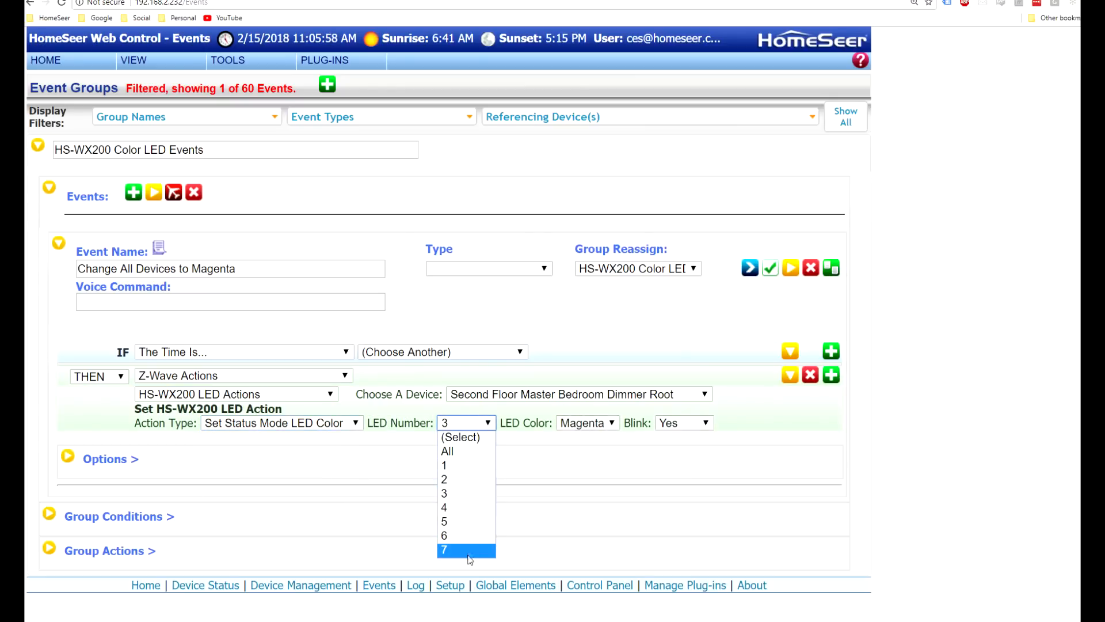
{"action": "mouse_move", "coordinate": [470, 466]}
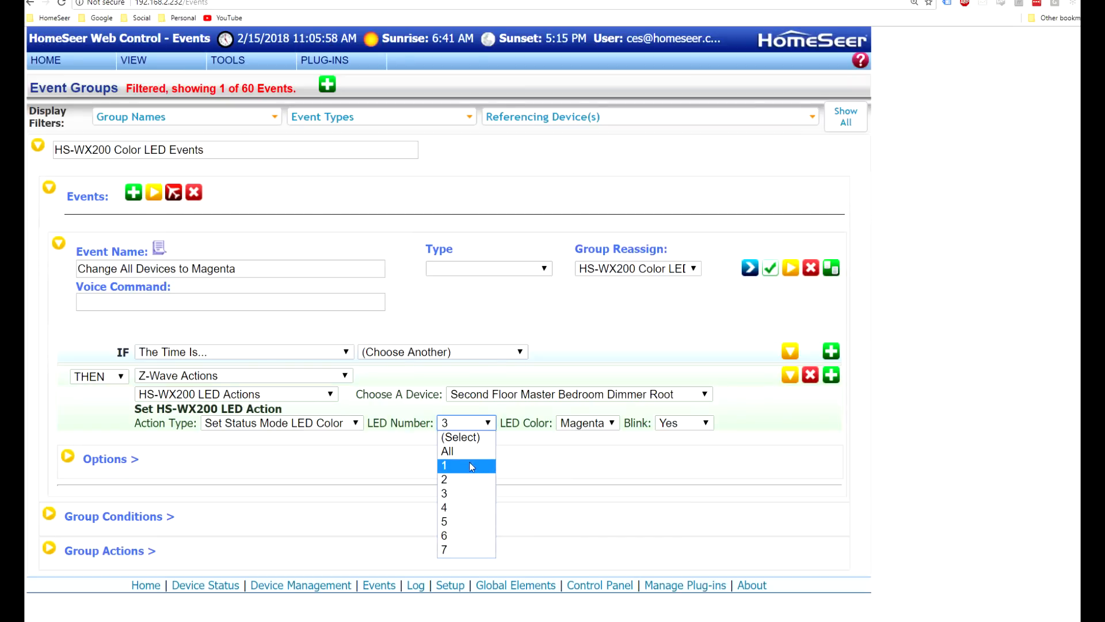
{"action": "mouse_move", "coordinate": [465, 493]}
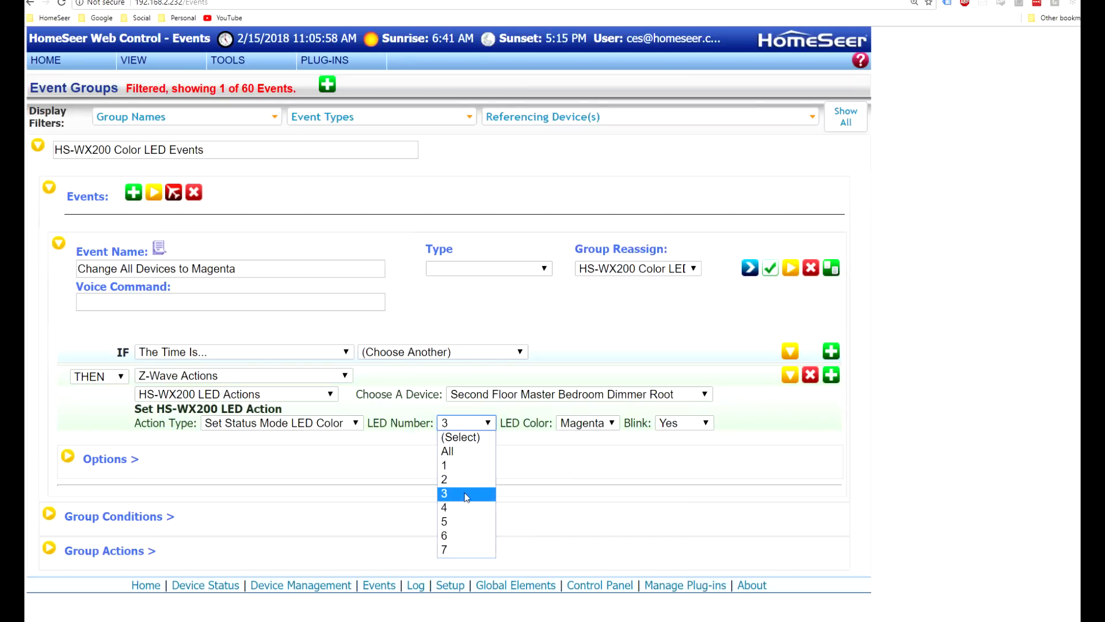
{"action": "left_click", "coordinate": [445, 493]}
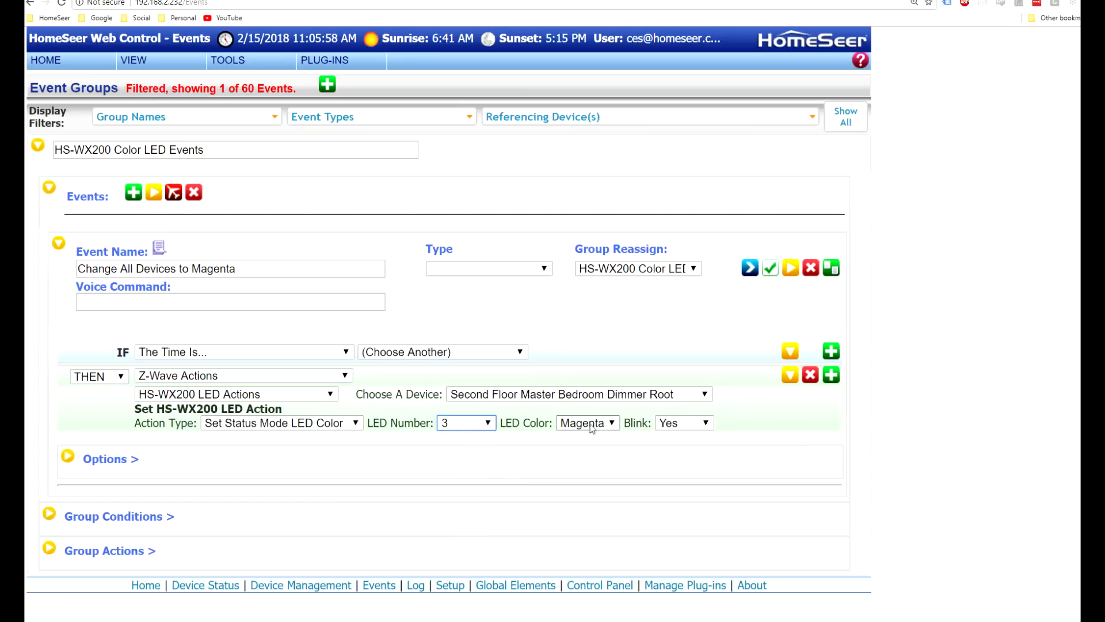
{"action": "left_click", "coordinate": [586, 423]}
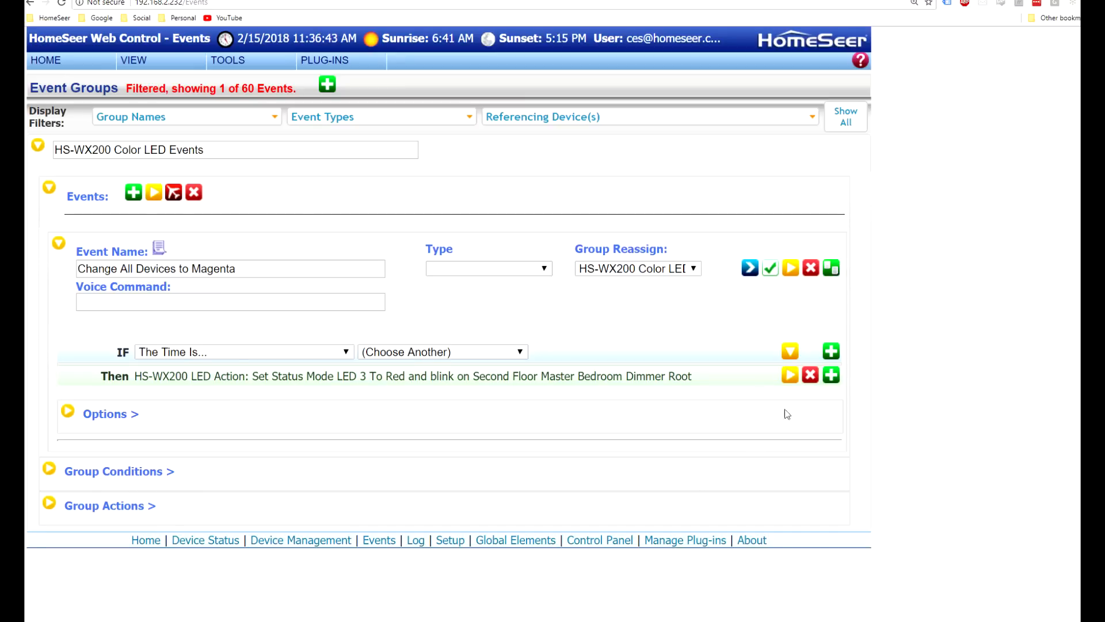
Step: Change the action type to Set Device LED Mode, keeping mode Normal, and collapse it
{"action": "left_click", "coordinate": [789, 374]}
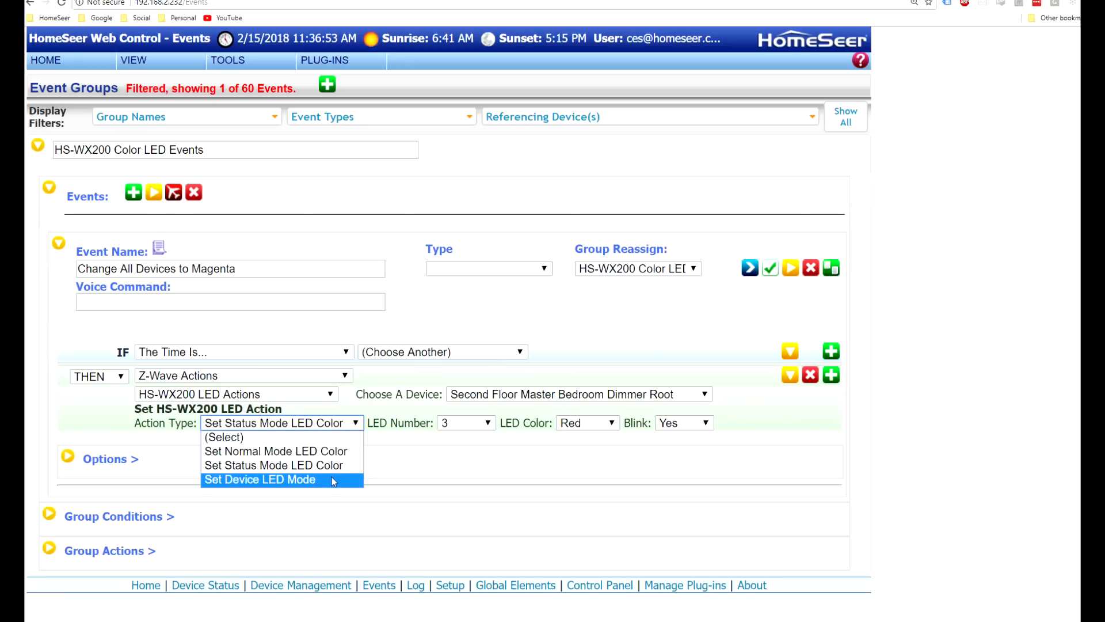
{"action": "left_click", "coordinate": [260, 480]}
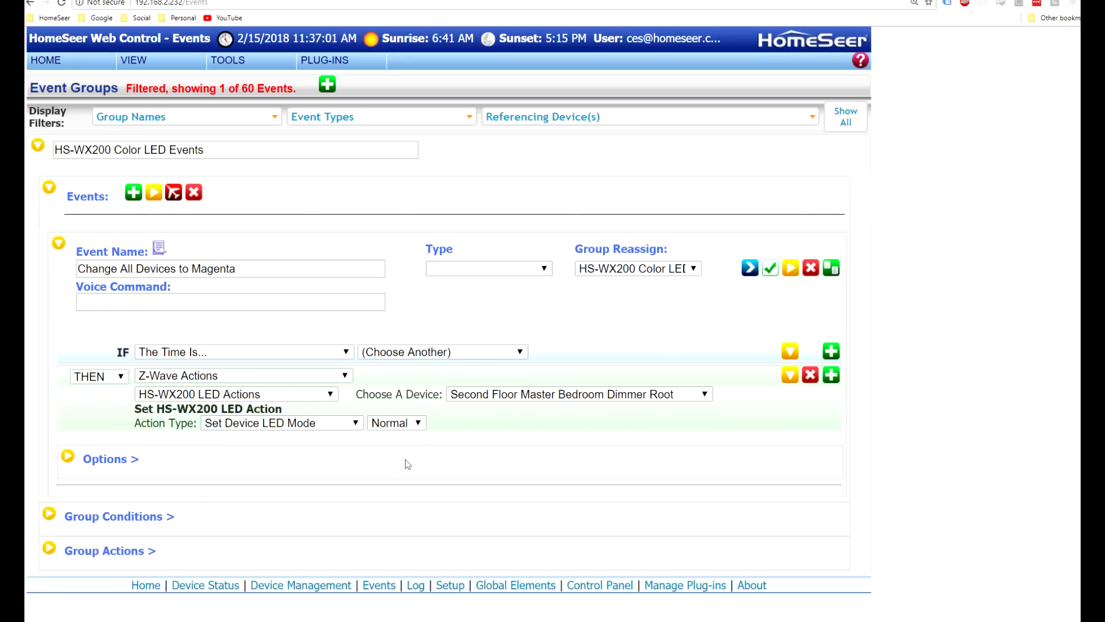
{"action": "left_click", "coordinate": [395, 422]}
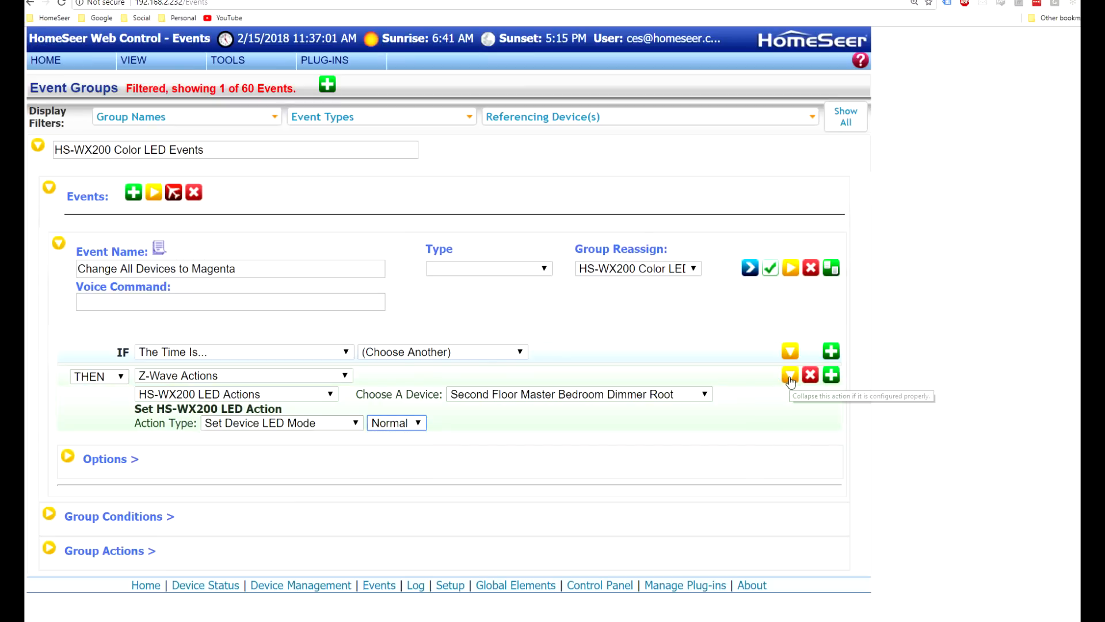
{"action": "left_click", "coordinate": [790, 374]}
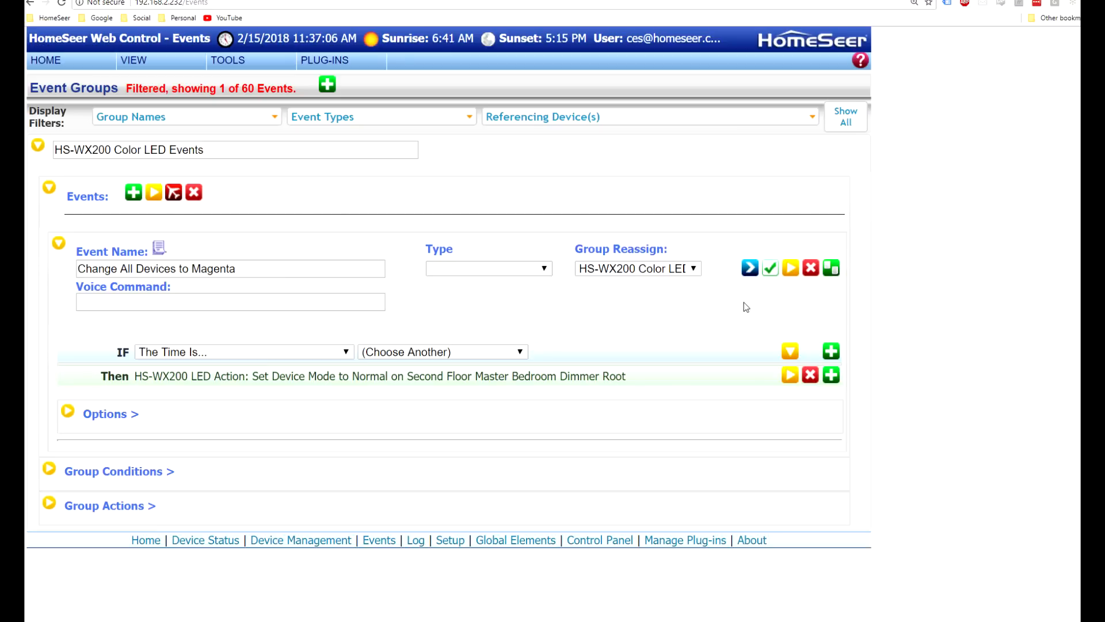
{"action": "mouse_move", "coordinate": [746, 304]}
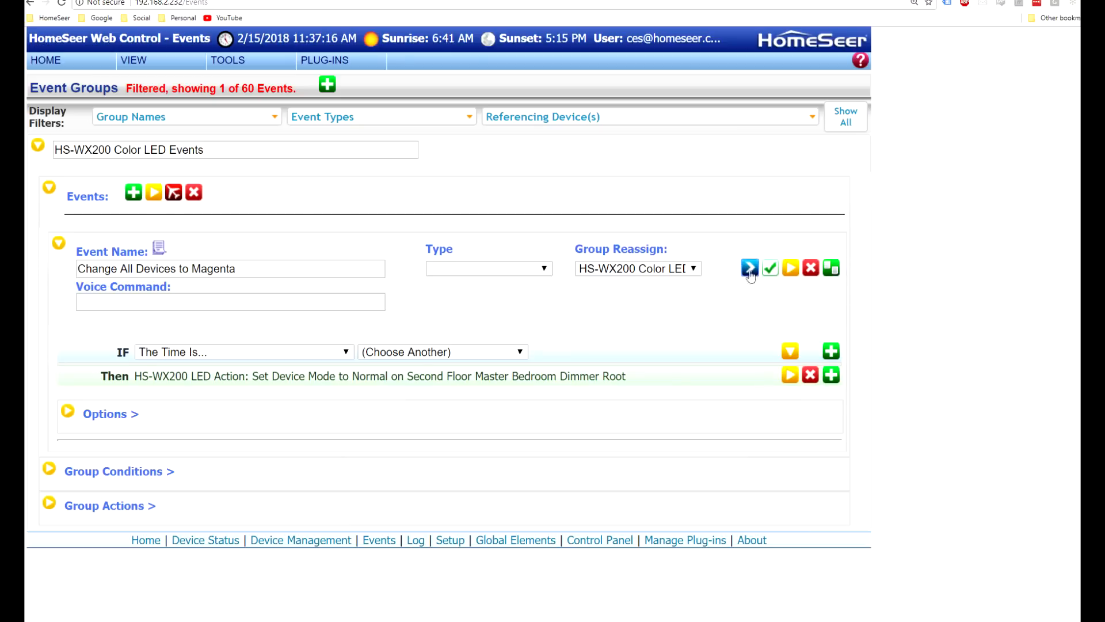
{"action": "mouse_move", "coordinate": [736, 295]}
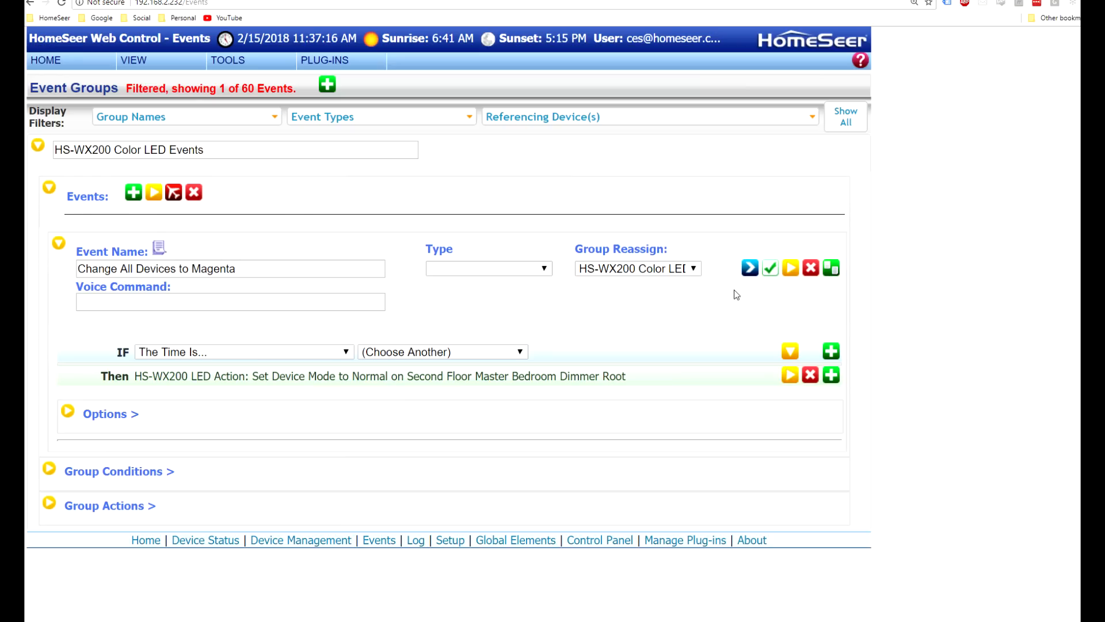
{"action": "mouse_move", "coordinate": [748, 296]}
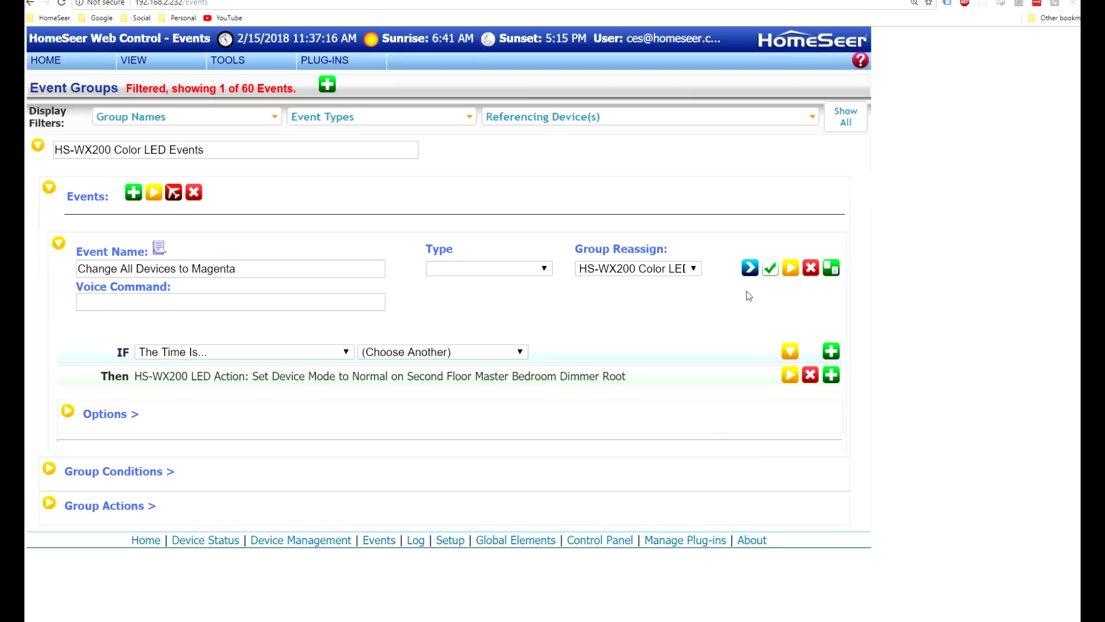
{"action": "mouse_move", "coordinate": [792, 375]}
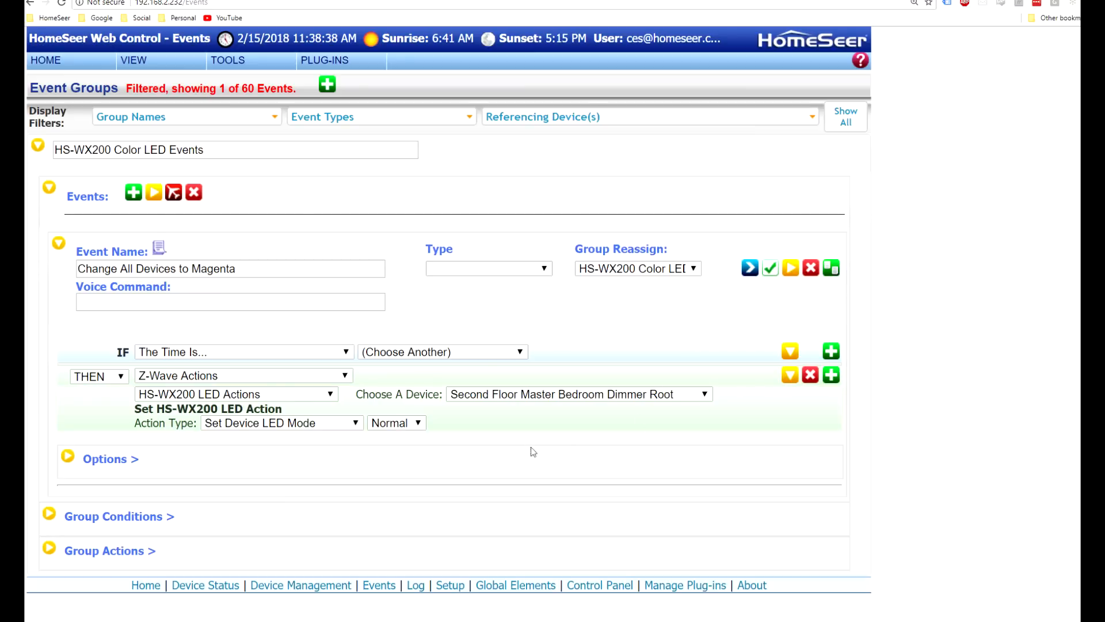
Step: Change the Device LED Mode dropdown from Normal to Status
{"action": "left_click", "coordinate": [396, 422]}
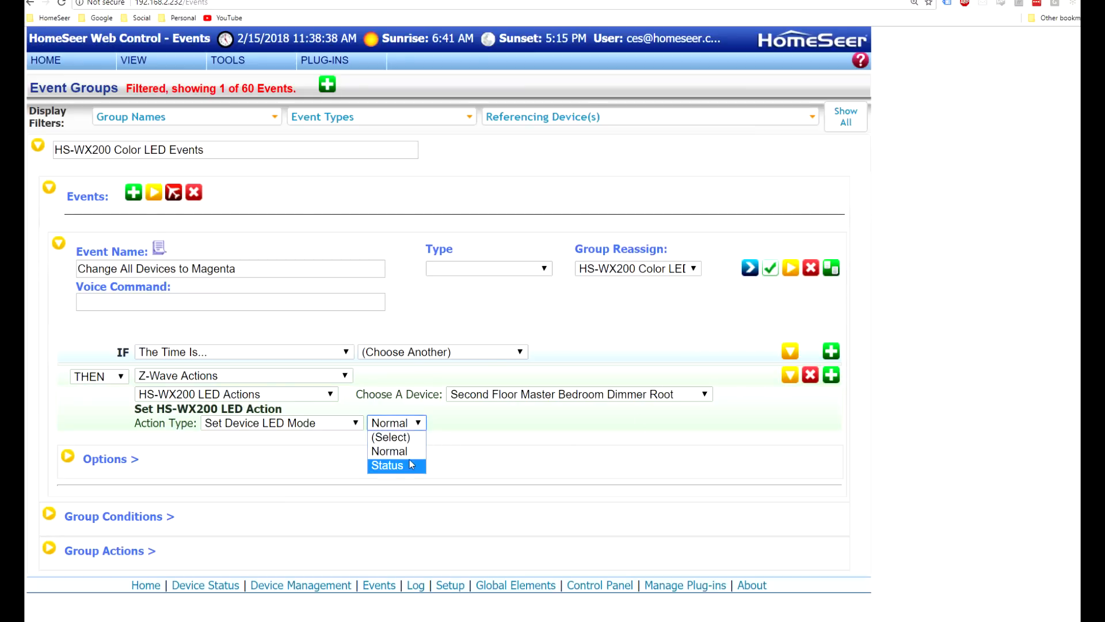
{"action": "left_click", "coordinate": [387, 465]}
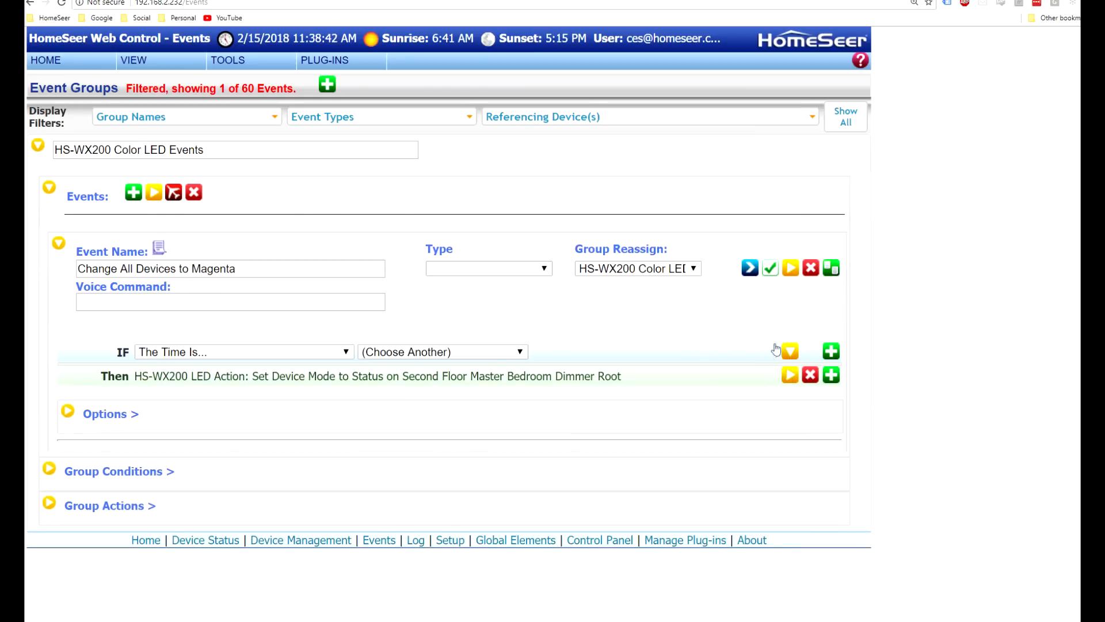
{"action": "mouse_move", "coordinate": [765, 302]}
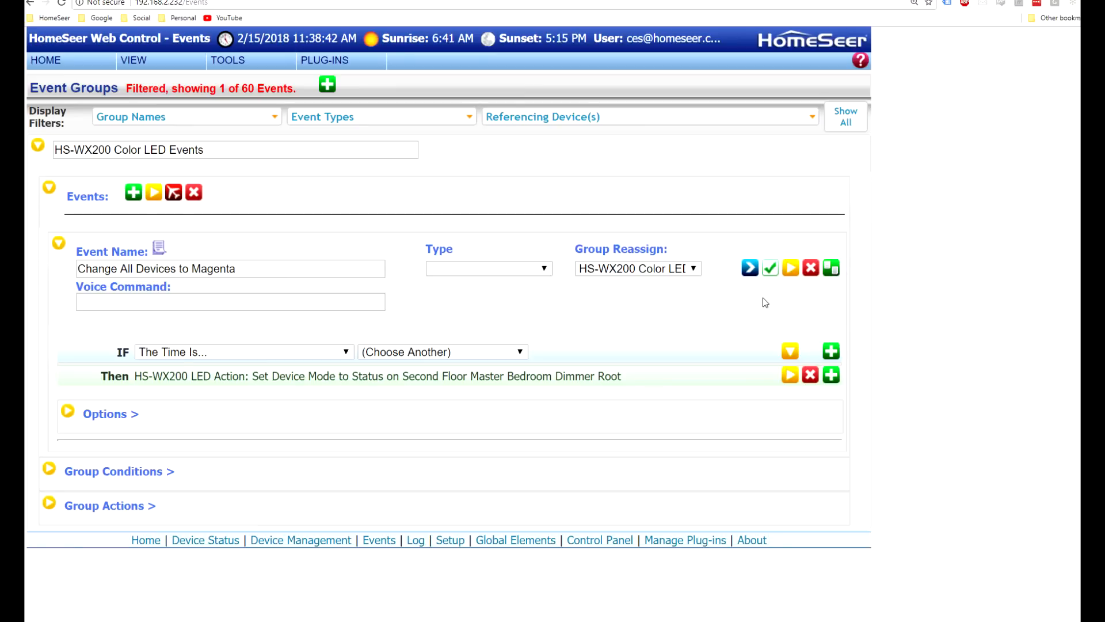
{"action": "mouse_move", "coordinate": [751, 269]}
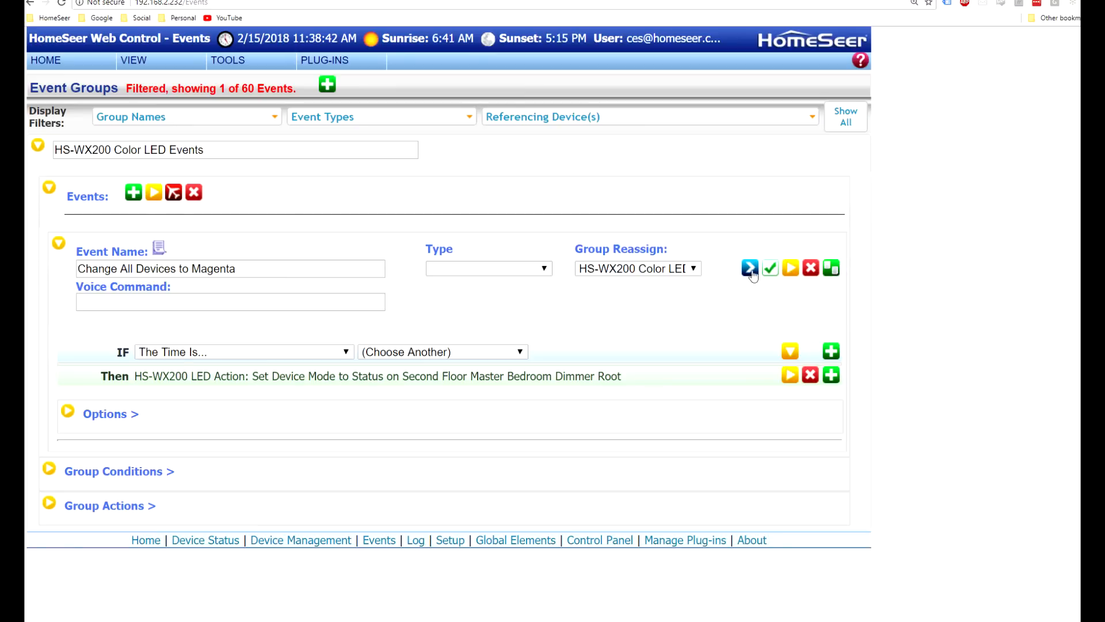